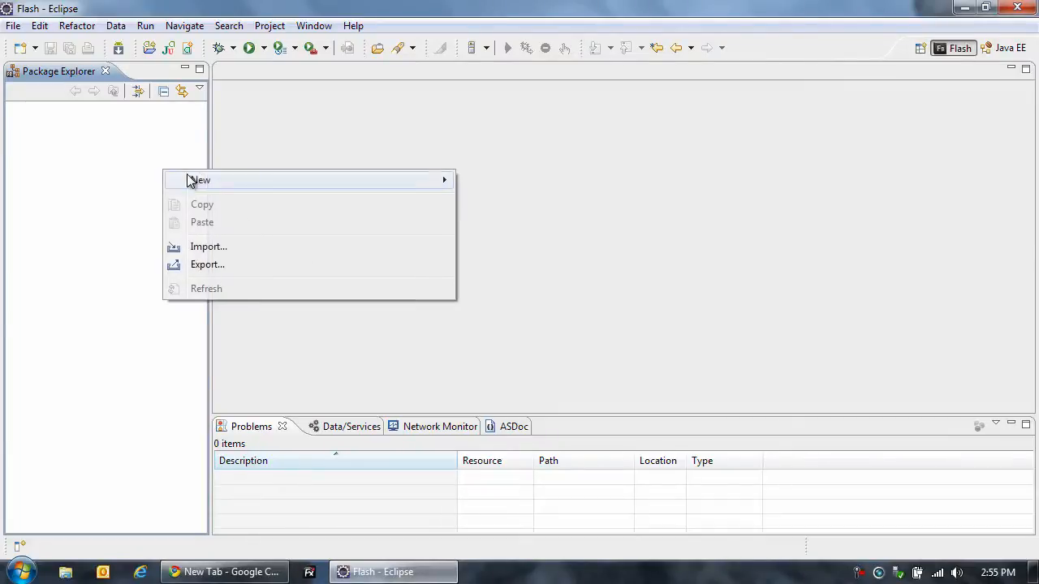
- Create a new web Flex project named testdg with default settings
{"action": "left_click", "coordinate": [199, 179]}
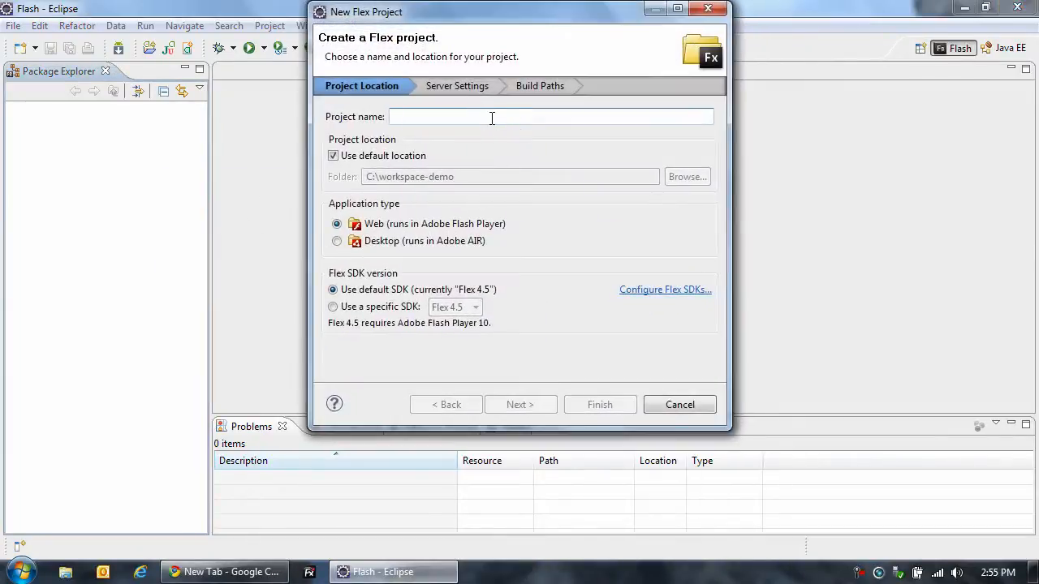
{"action": "type", "text": "testdg"}
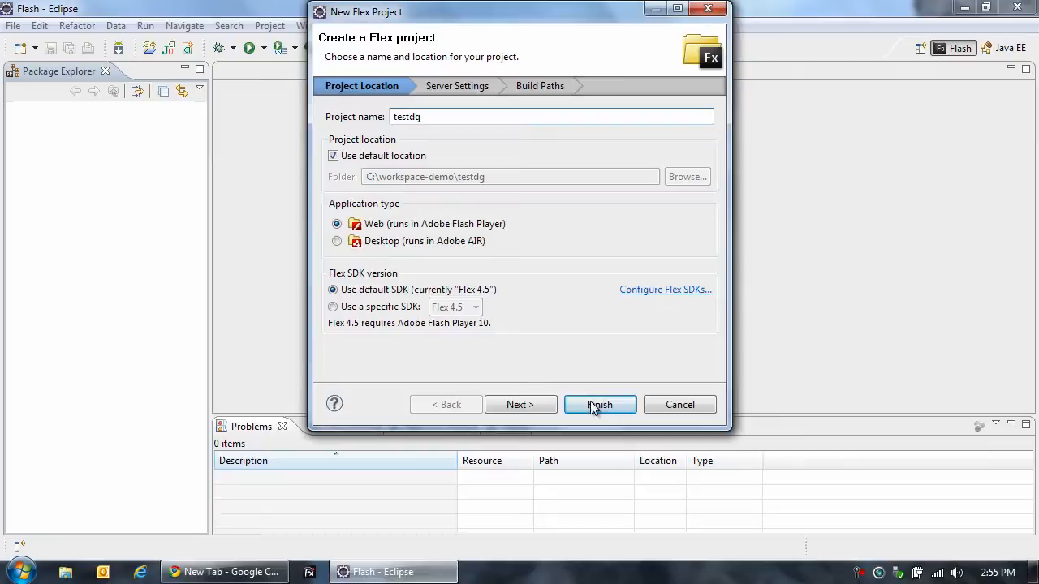
{"action": "left_click", "coordinate": [601, 404]}
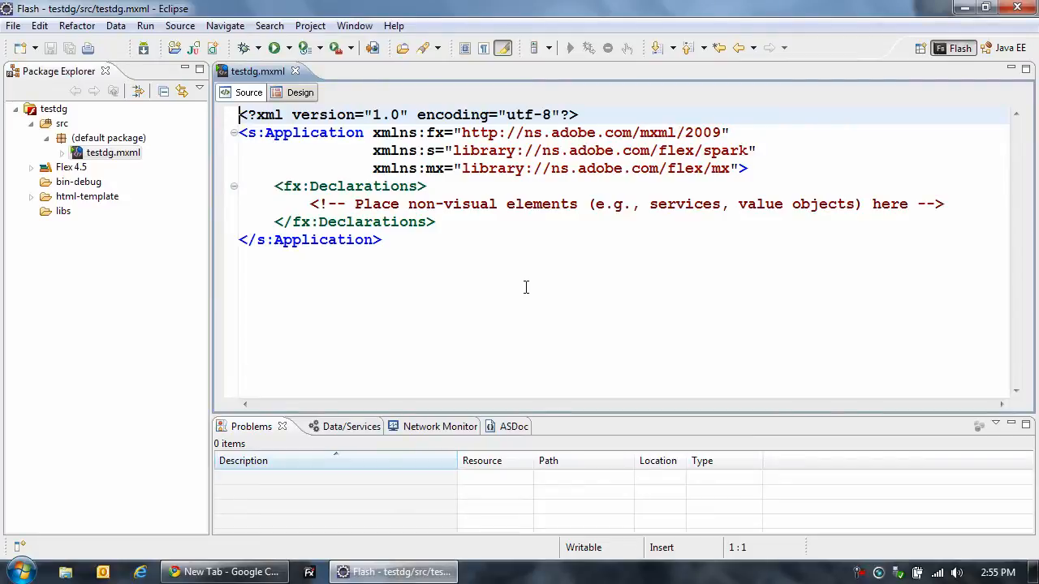
- Declare an s:RemoteObject id="ro" with destination="census" and a jamesward.com endpoint
{"action": "left_click", "coordinate": [311, 204]}
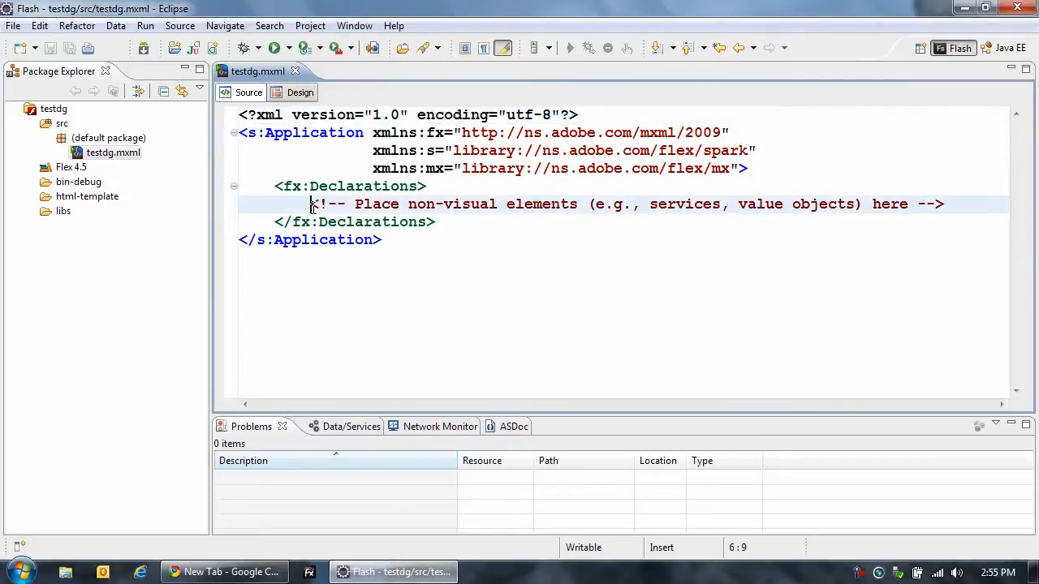
{"action": "type", "text": "<re"}
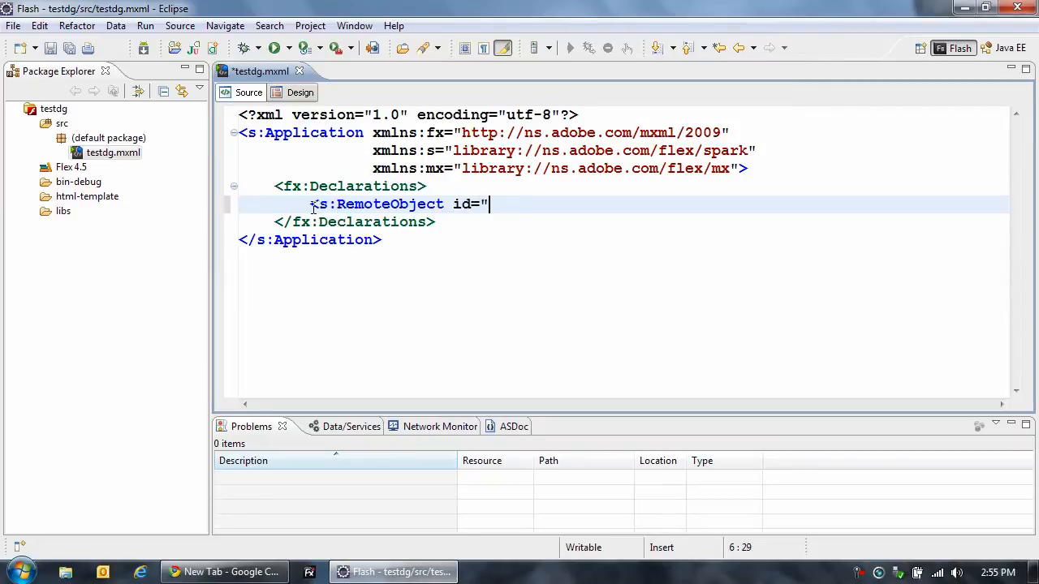
{"action": "type", "text": "ro\""}
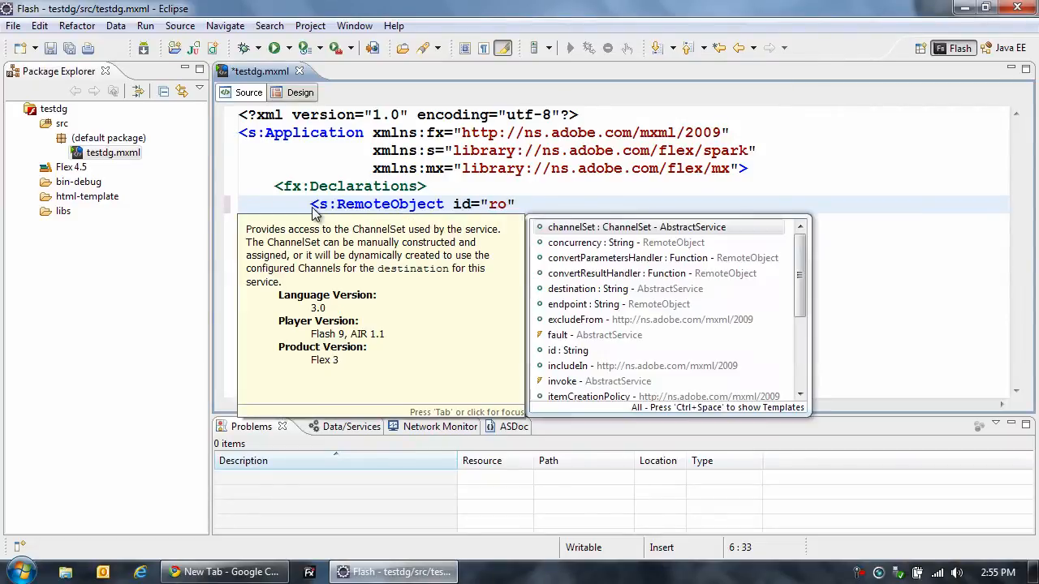
{"action": "type", "text": "destination=\"cens"}
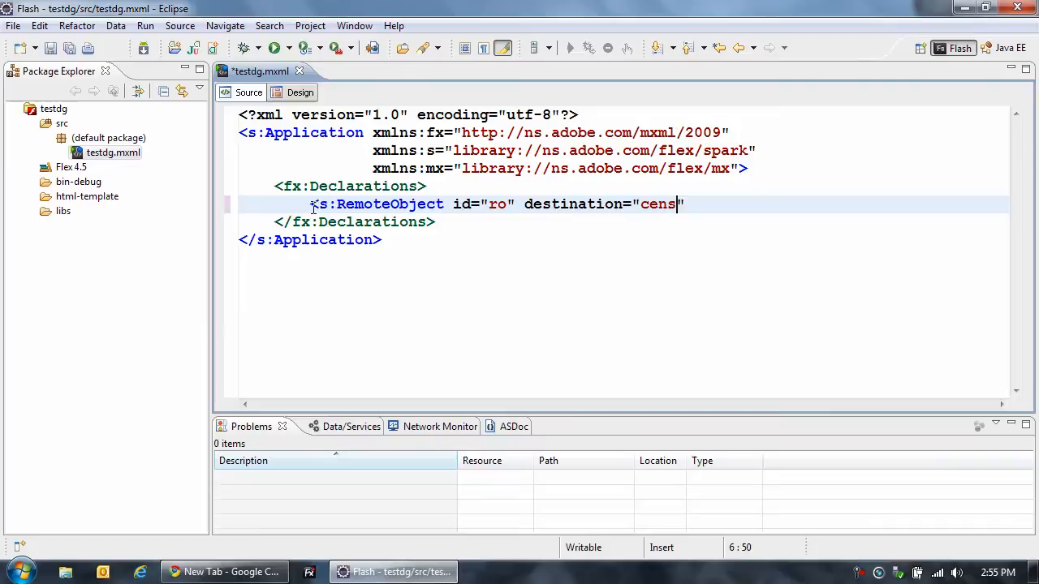
{"action": "type", "text": "us\" endpoint=\"http://www.jamesward.co"}
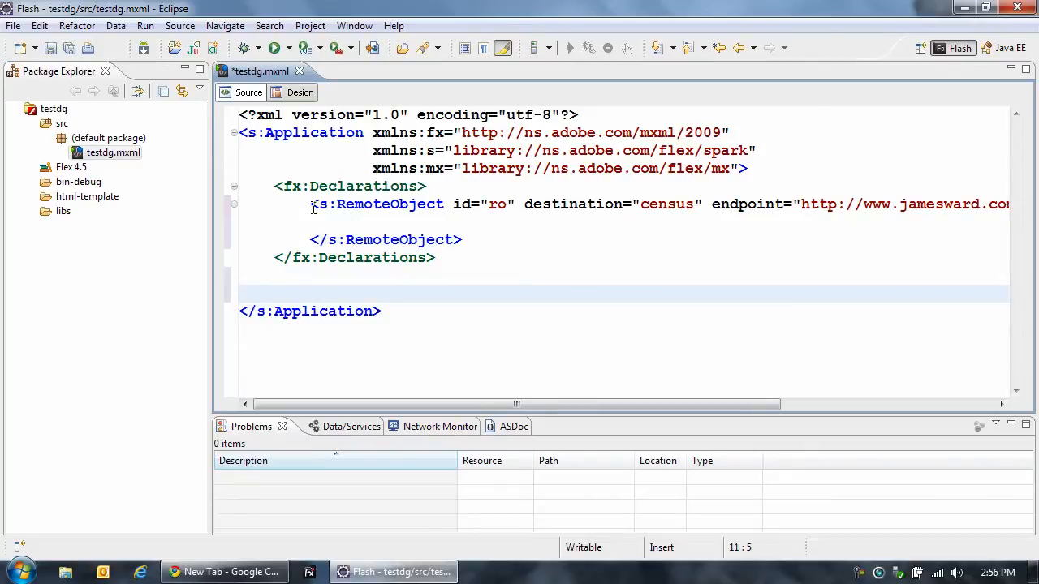
- Add <s:DataGrid id="dg" width="100%" height="100%"/> below the declarations
{"action": "type", "text": "DataGrid id="}
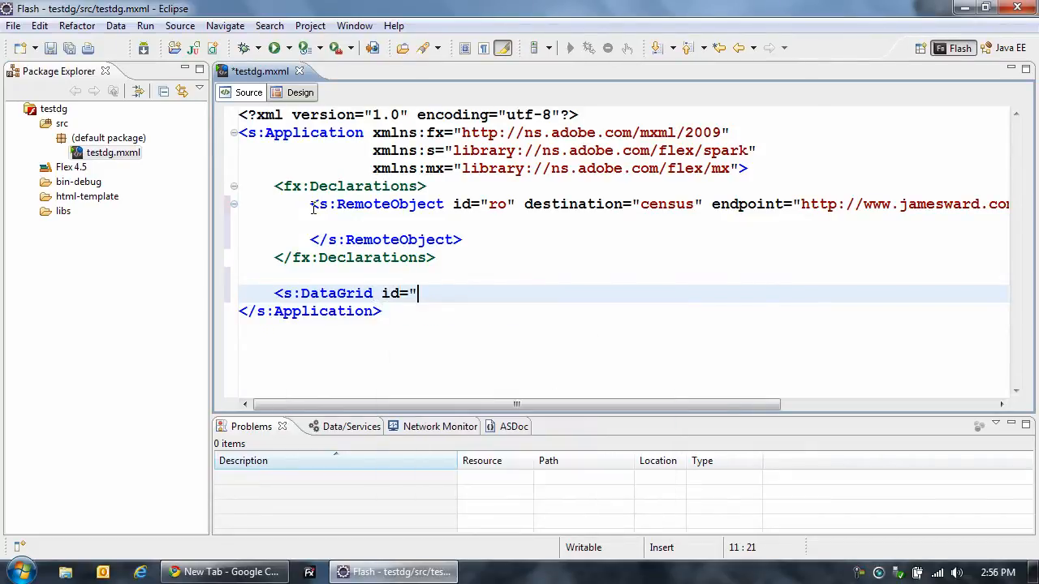
{"action": "type", "text": "dg\" width=\"10"}
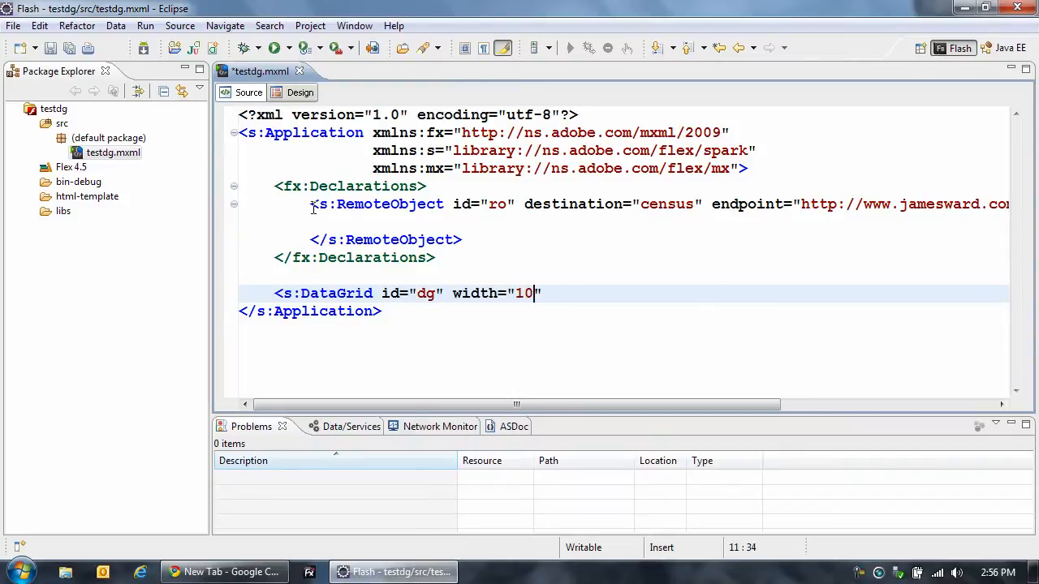
{"action": "type", "text": "0%\" height=\"100"}
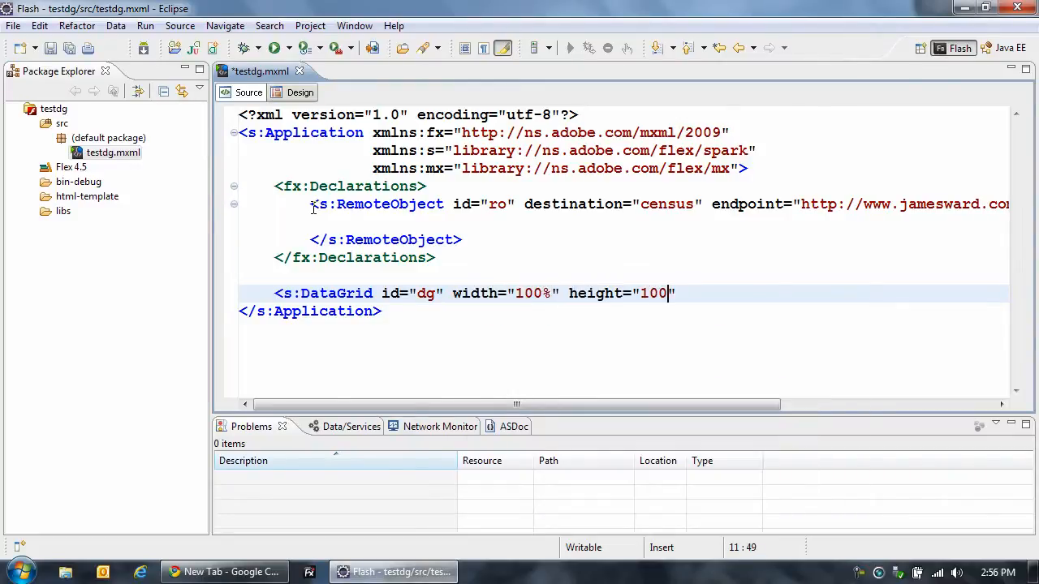
{"action": "type", "text": "/>"}
{"action": "type", "text": "<"}
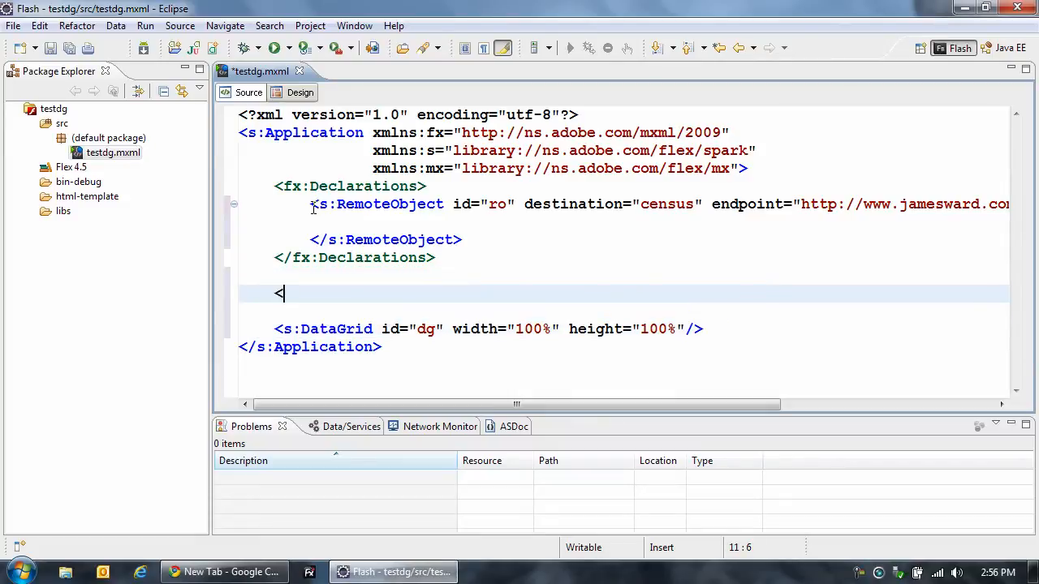
- Add an applicationComplete handler calling ro.getElements(0, 5000)
{"action": "type", "text": "applicationComplete>"}
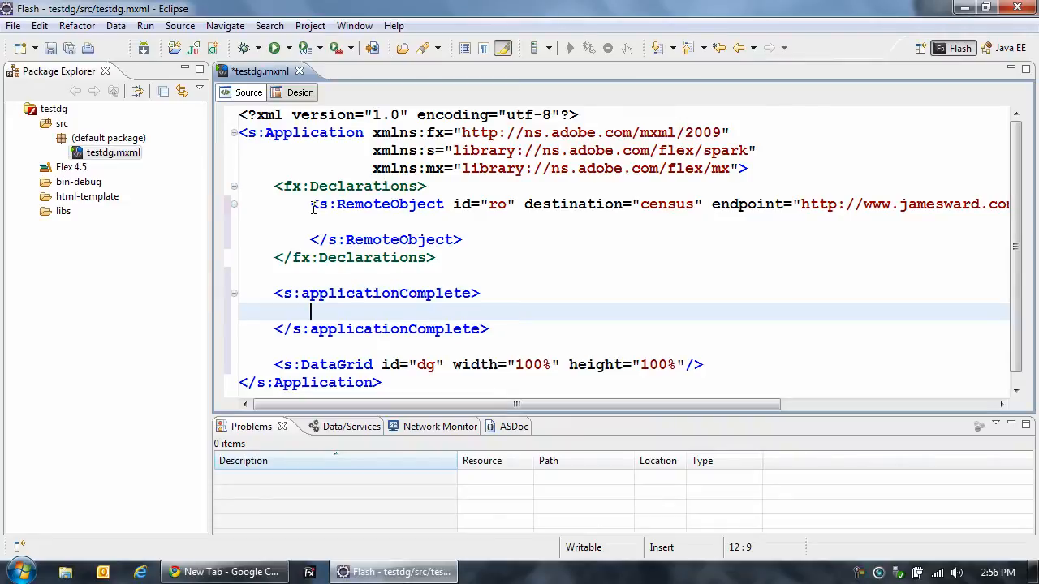
{"action": "type", "text": "ro.get"}
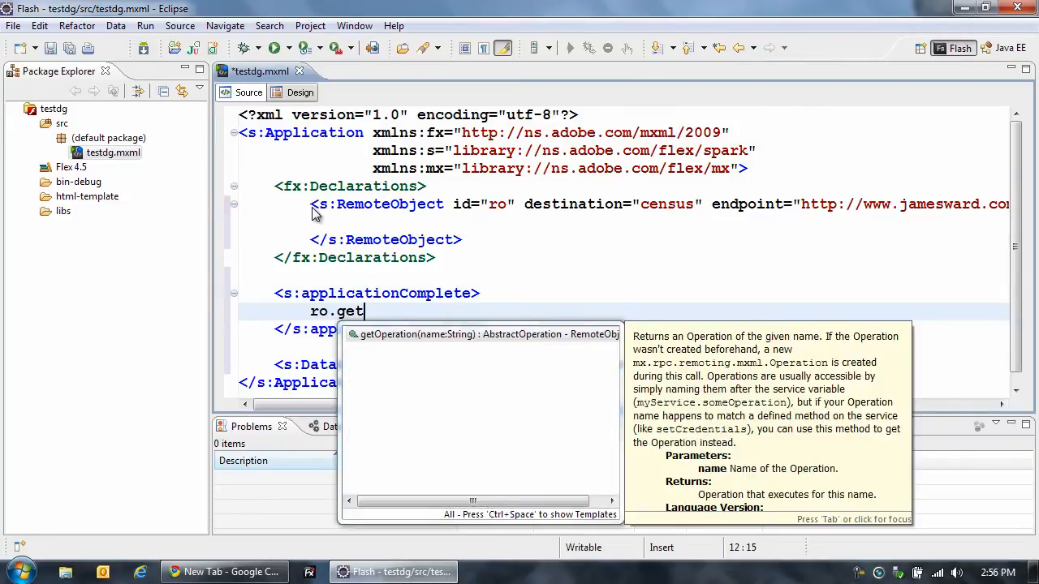
{"action": "type", "text": "Elements(0"}
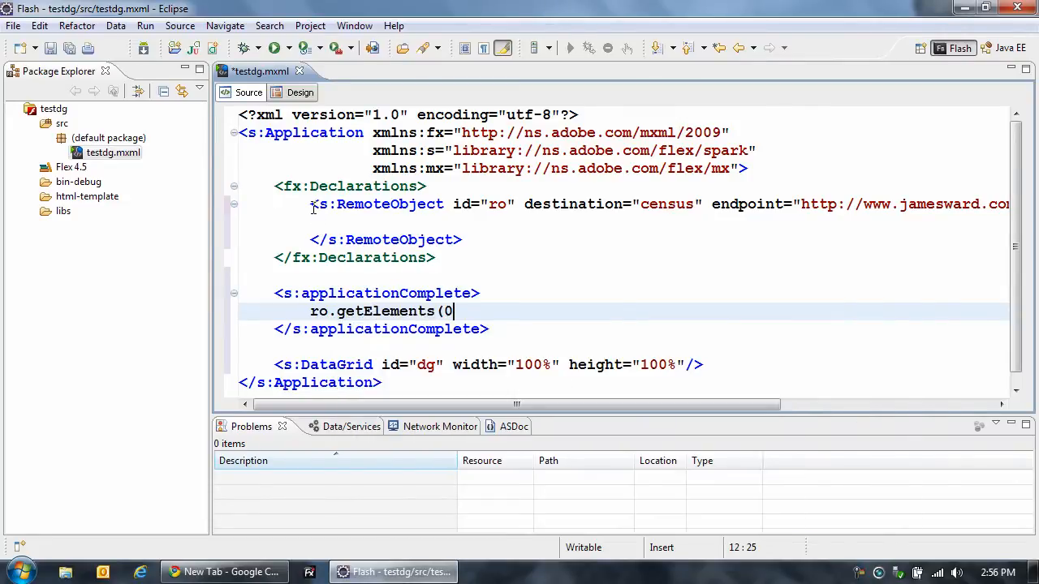
{"action": "type", "text": ", 5000);"}
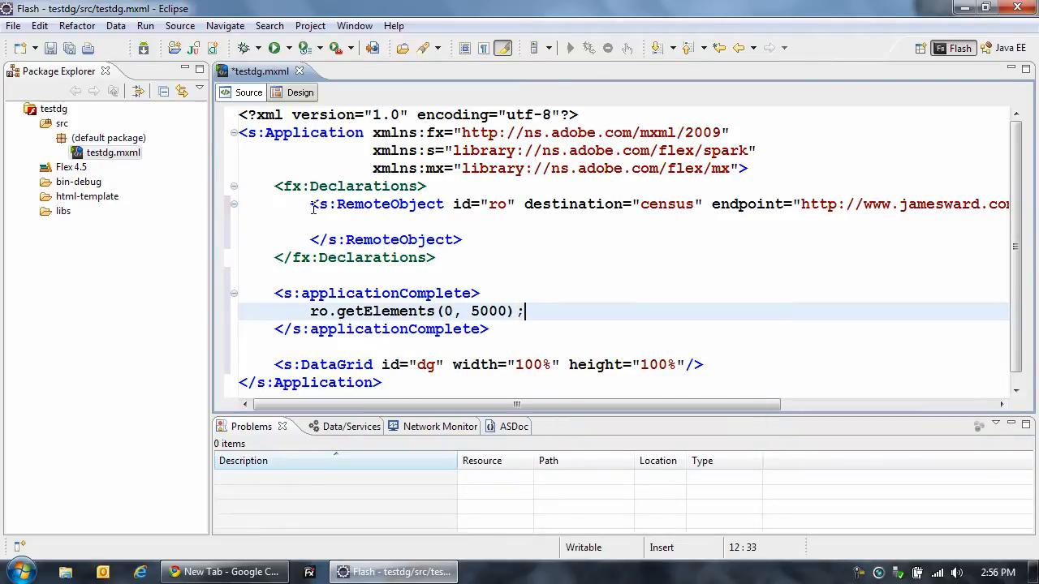
{"action": "left_click", "coordinate": [313, 221]}
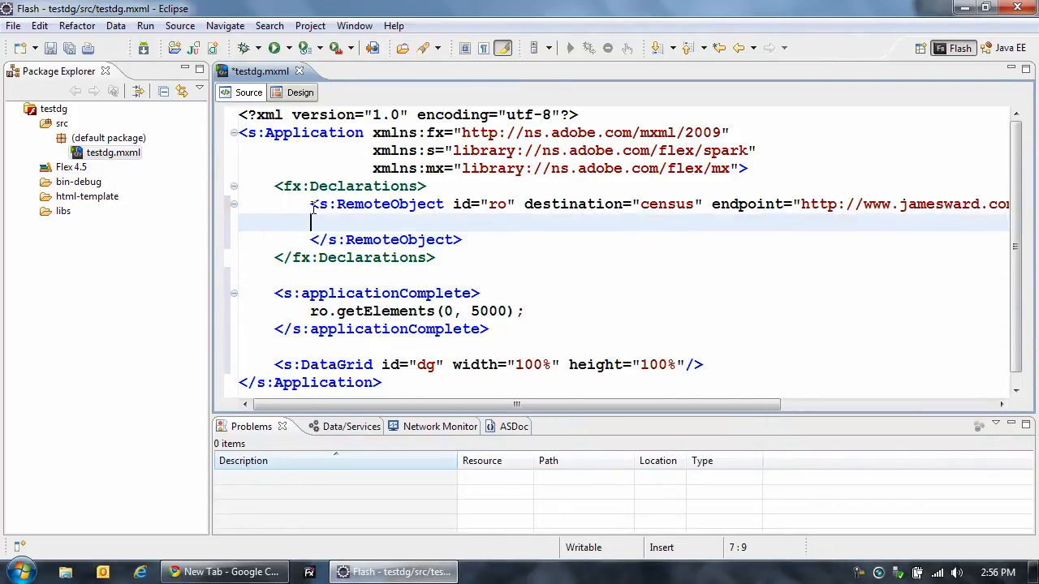
- Add ro's result handler: dg.dataProvider = new ArrayCollection(event.result as Array), and save
{"action": "type", "text": "<re"}
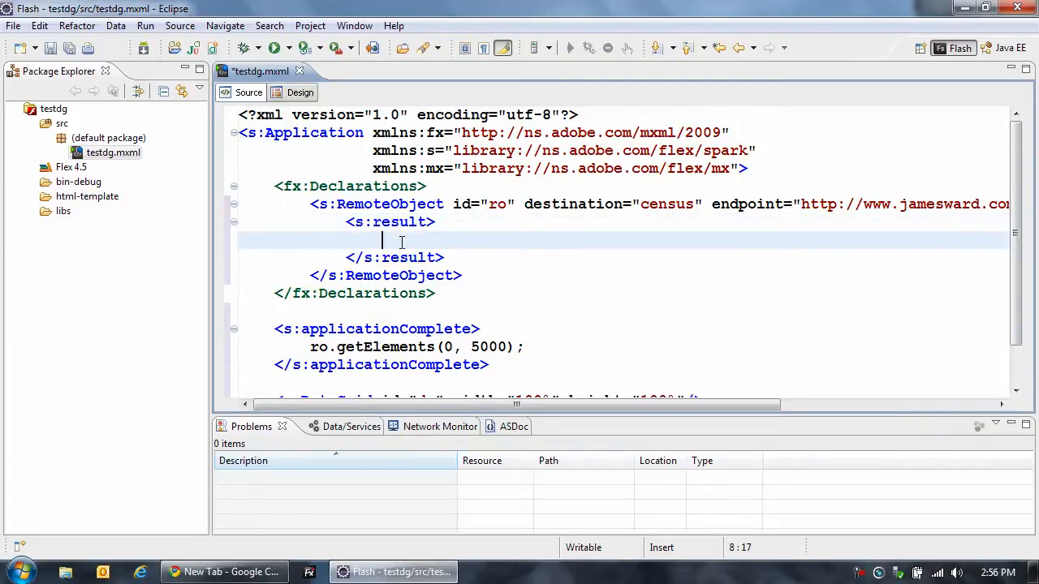
{"action": "type", "text": "dg."}
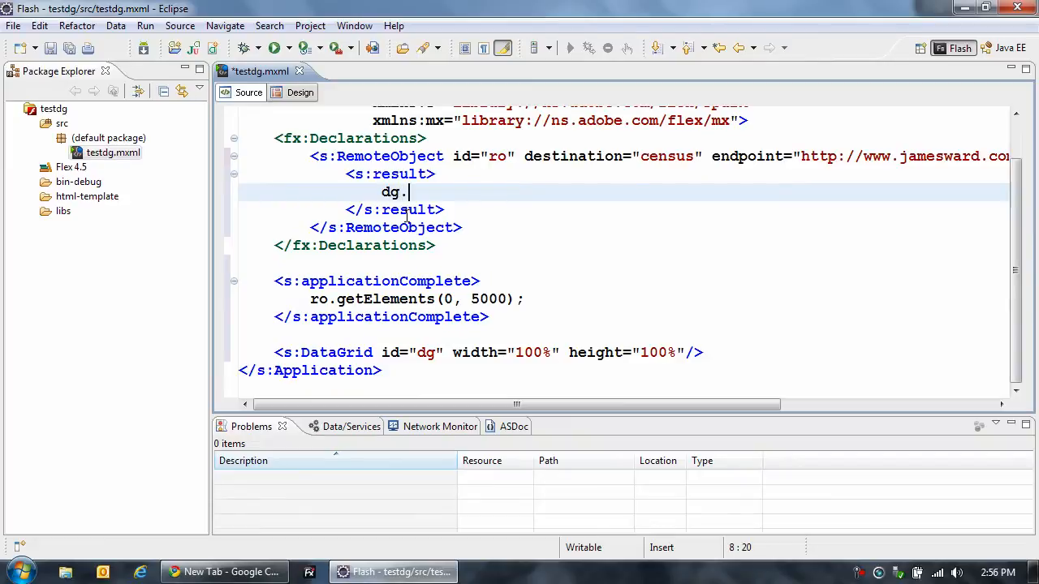
{"action": "type", "text": "dataProvider ="}
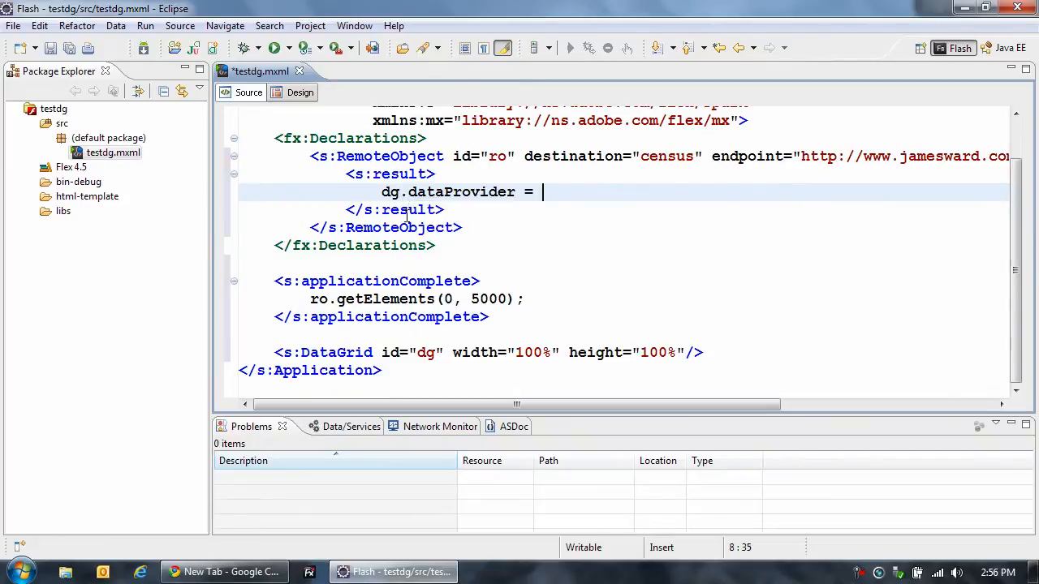
{"action": "type", "text": "new ArrayCollection(event"}
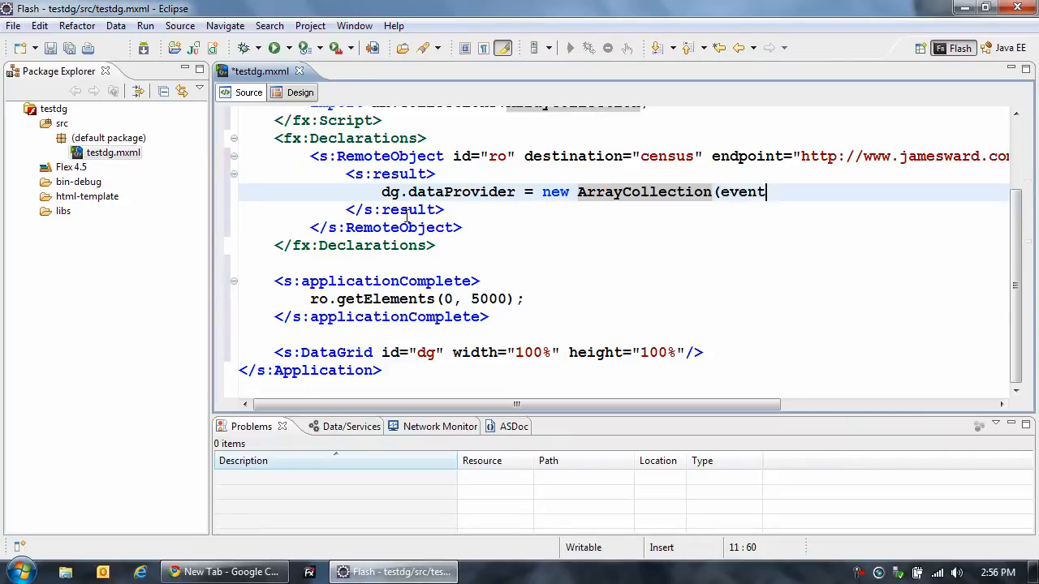
{"action": "type", "text": ".result as"}
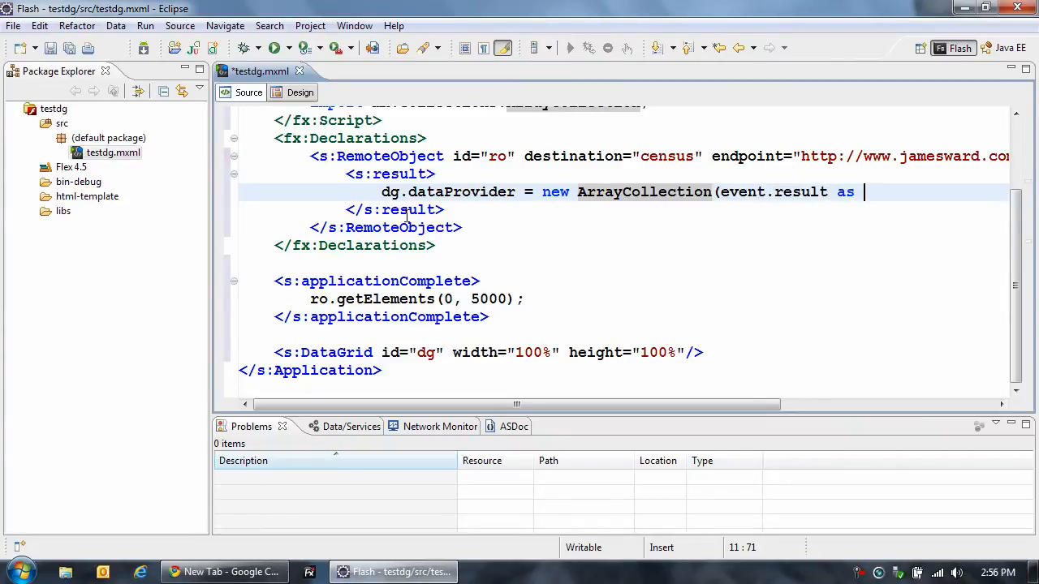
{"action": "type", "text": "Arrr"}
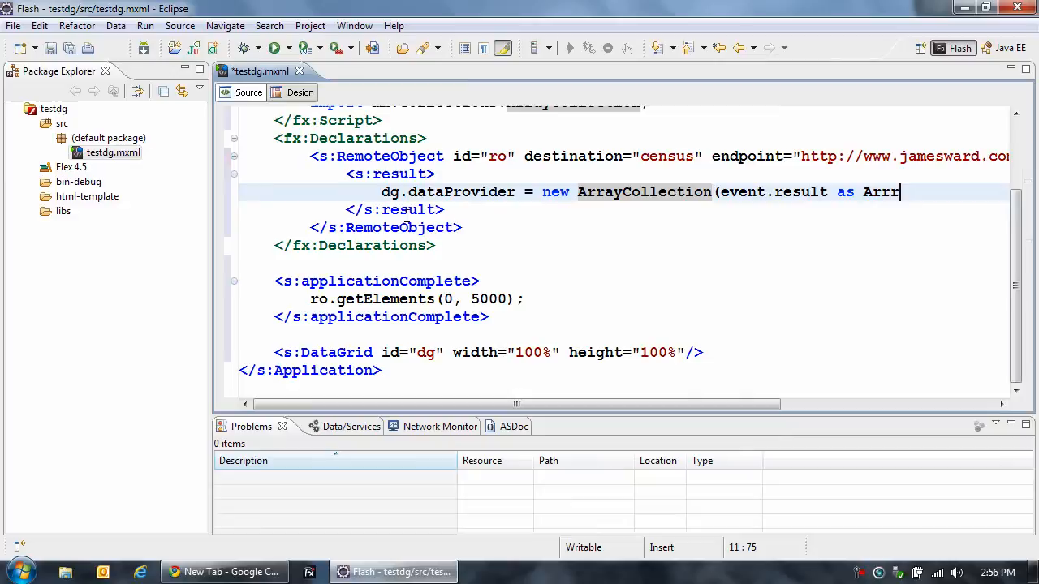
{"action": "type", "text": "ay);"}
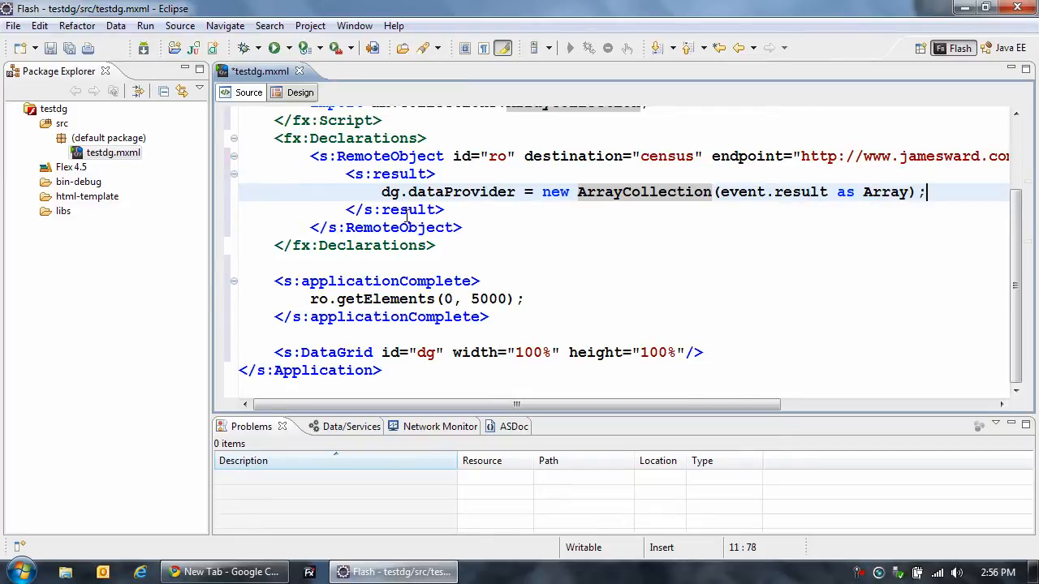
{"action": "left_click", "coordinate": [114, 153]}
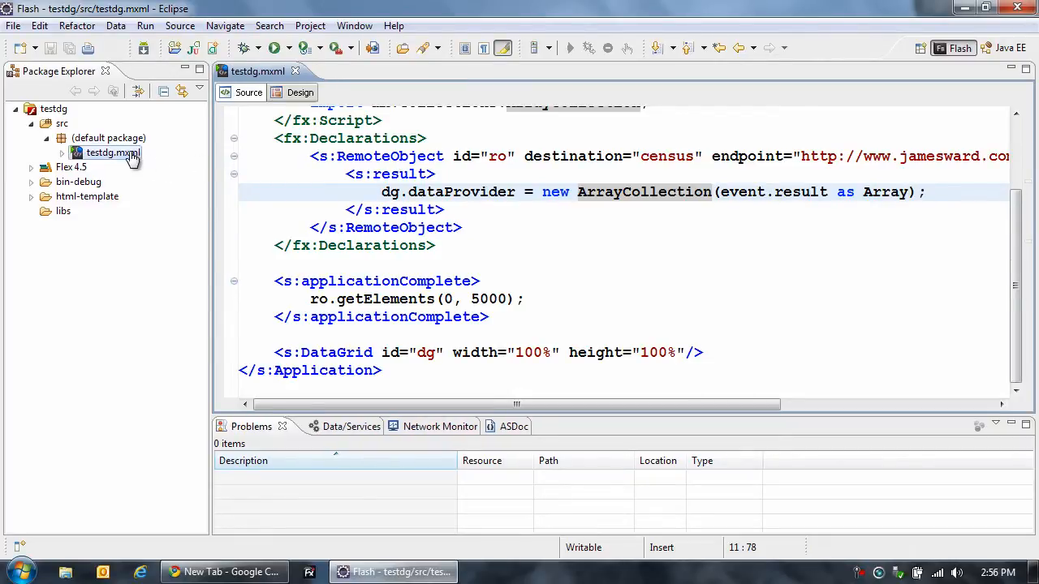
- Run testdg.mxml as a Web Application from Package Explorer
{"action": "right_click", "coordinate": [112, 152]}
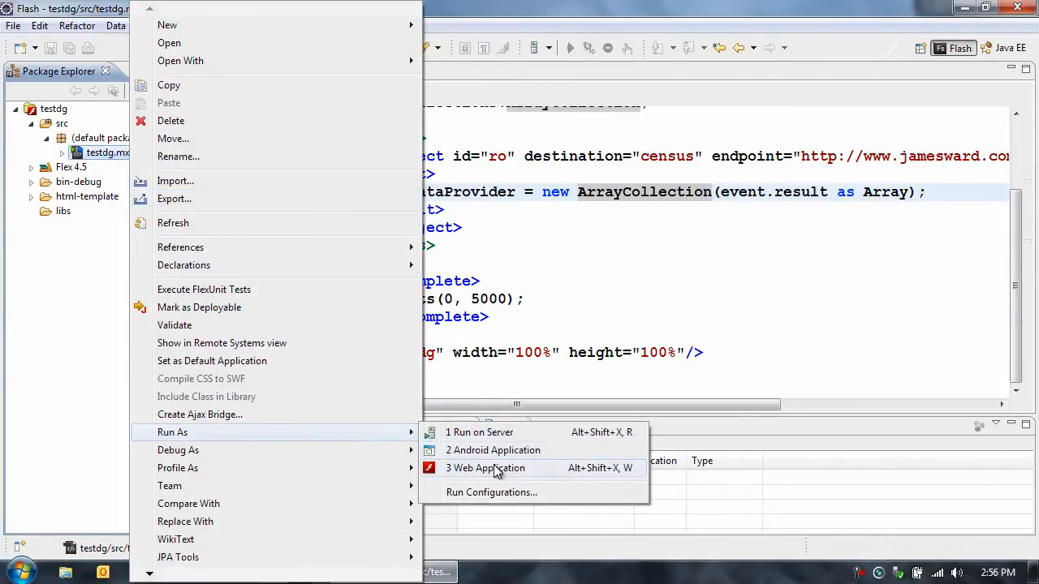
{"action": "left_click", "coordinate": [485, 468]}
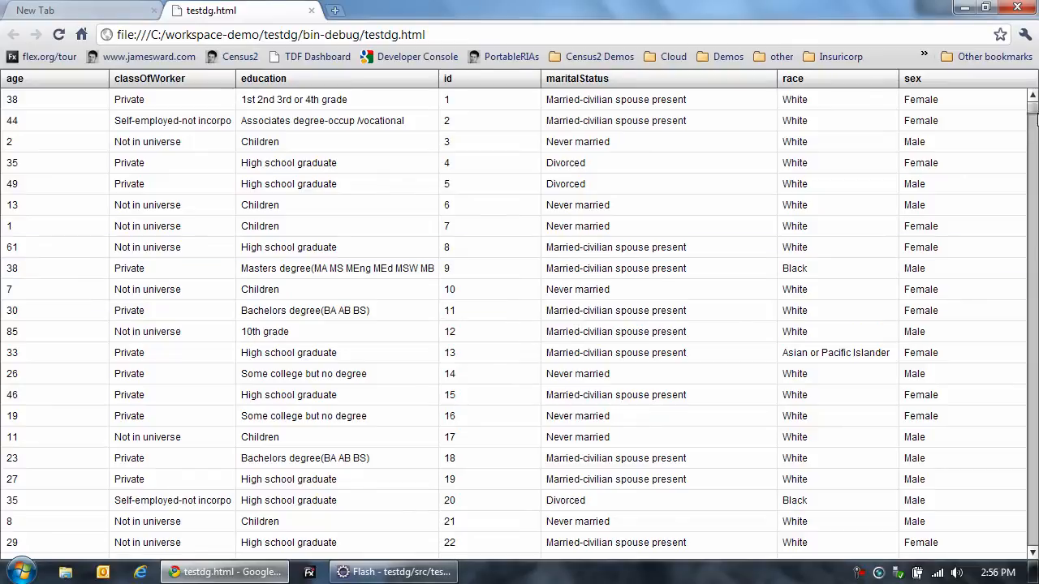
- Sort the census DataGrid by the id column in descending order
{"action": "scroll", "scroll_direction": "down", "scroll_amount": 3}
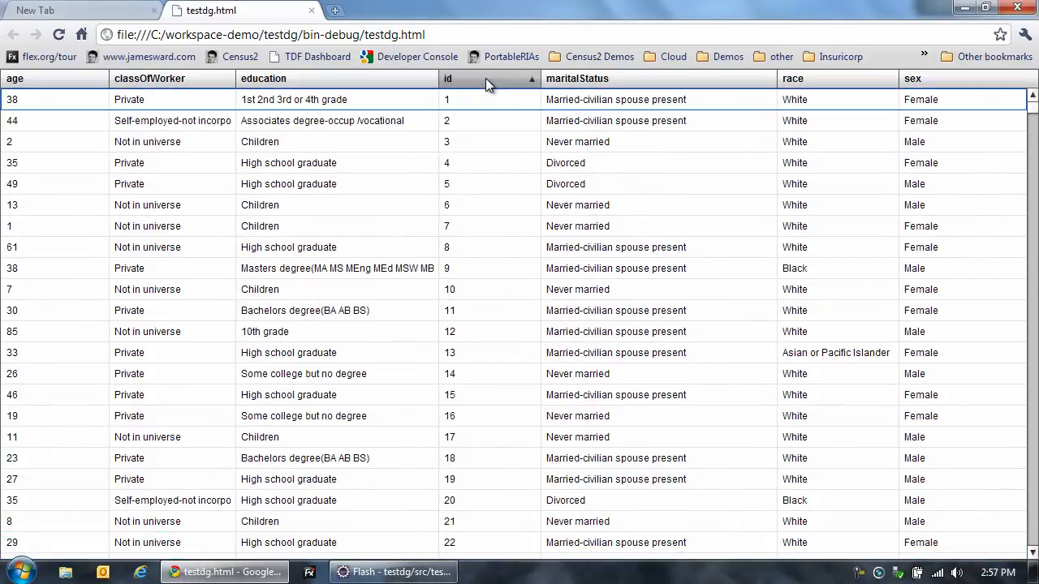
{"action": "mouse_move", "coordinate": [701, 88]}
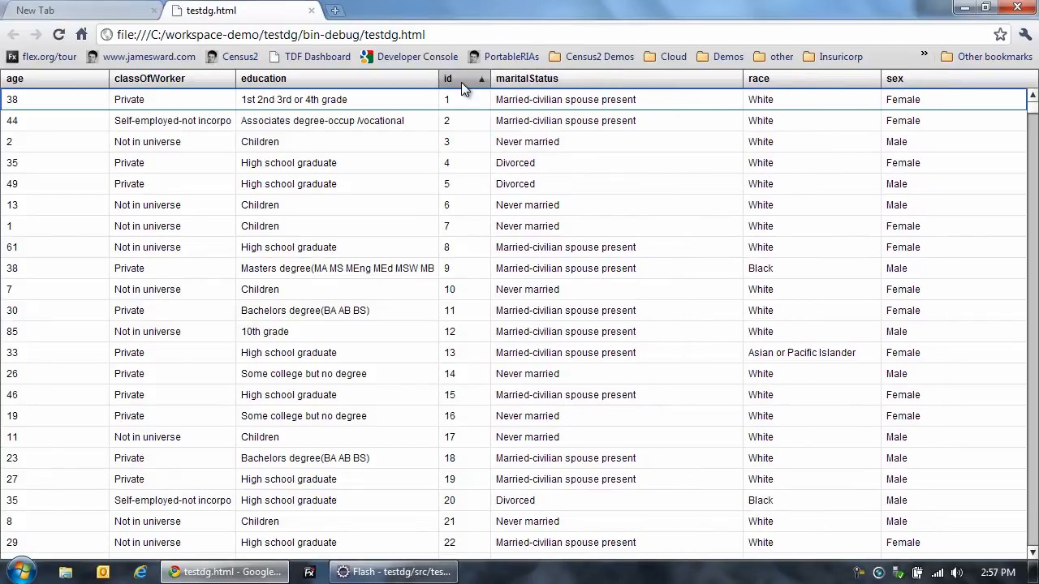
{"action": "left_click", "coordinate": [448, 78]}
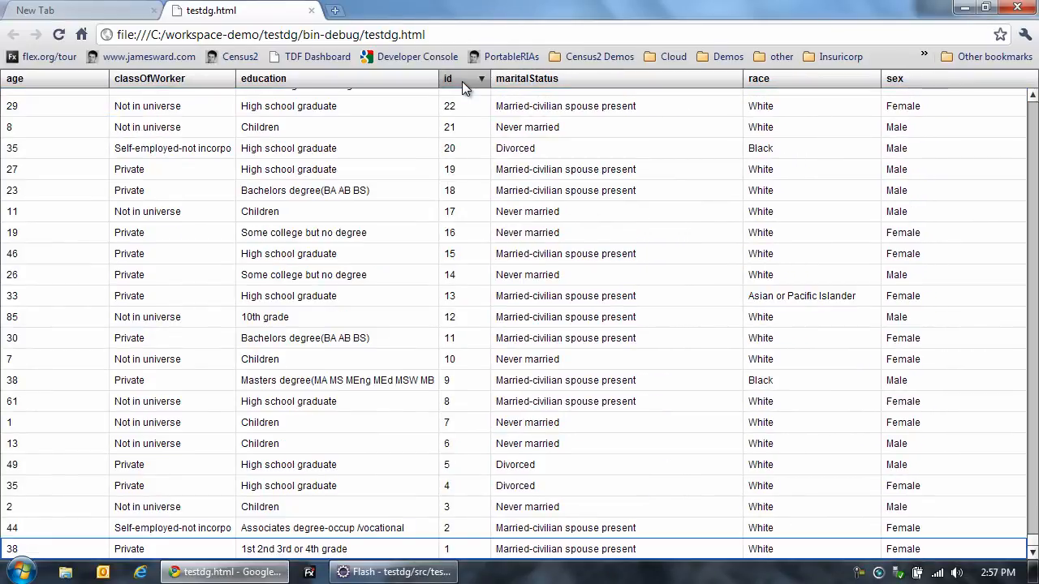